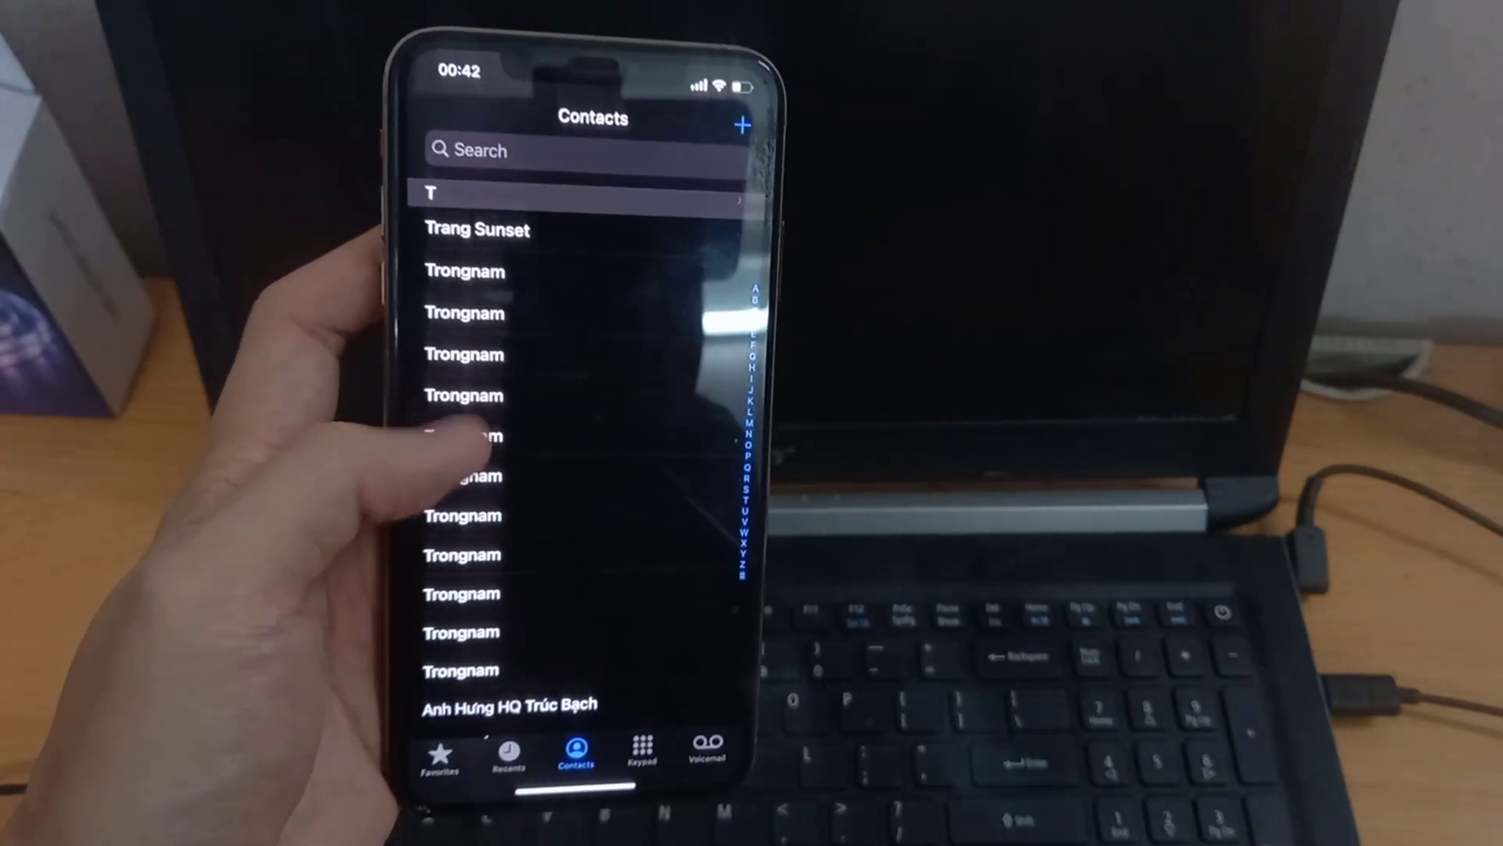
Open the Hoanglinh contact in edit mode and scroll down to Delete Contact
{"action": "scroll", "scroll_direction": "down", "scroll_amount": 3}
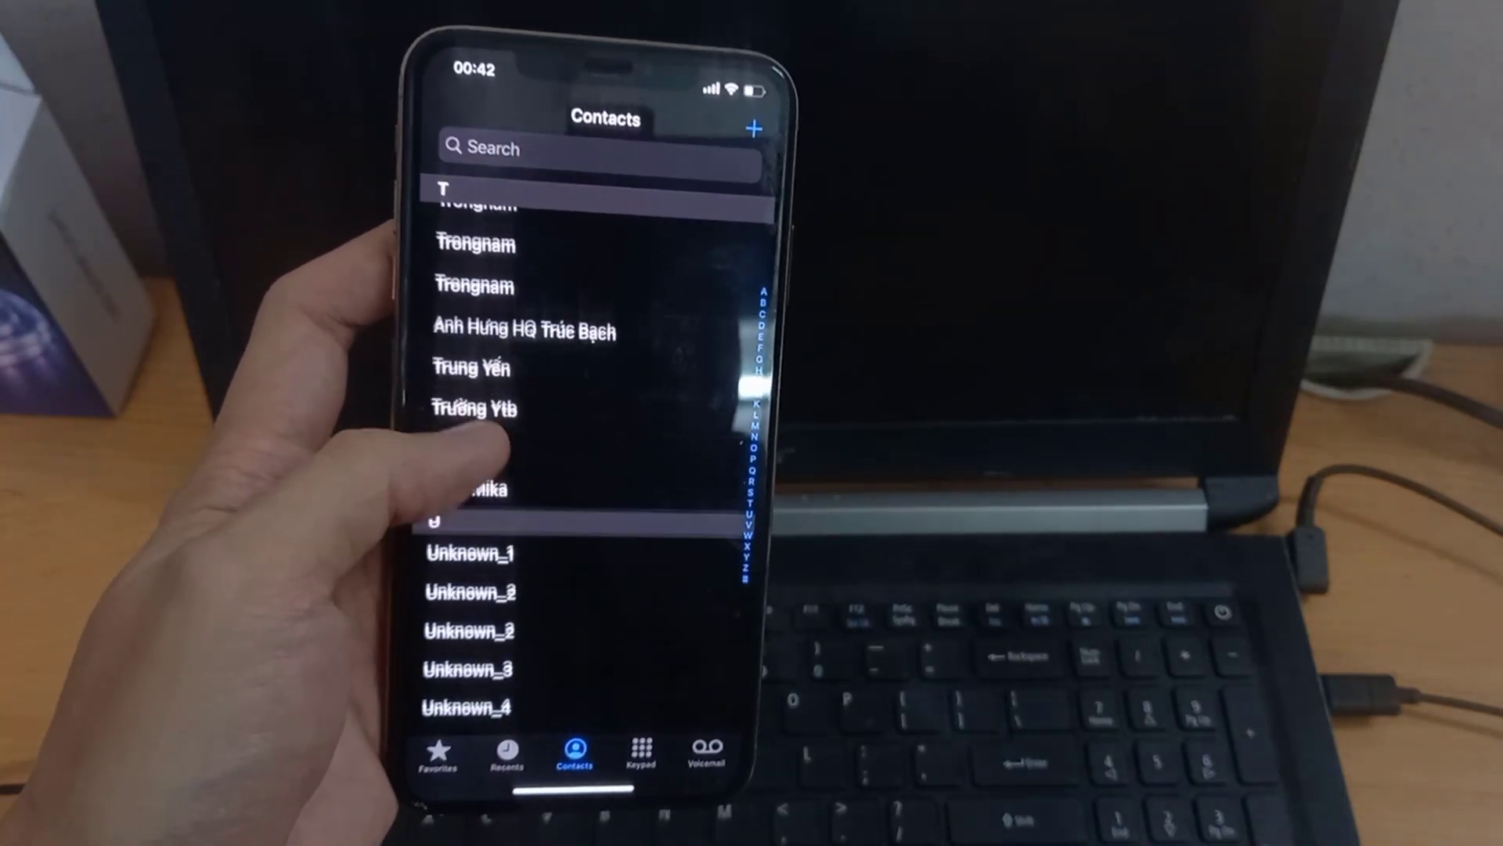
{"action": "scroll", "scroll_direction": "down", "scroll_amount": 3}
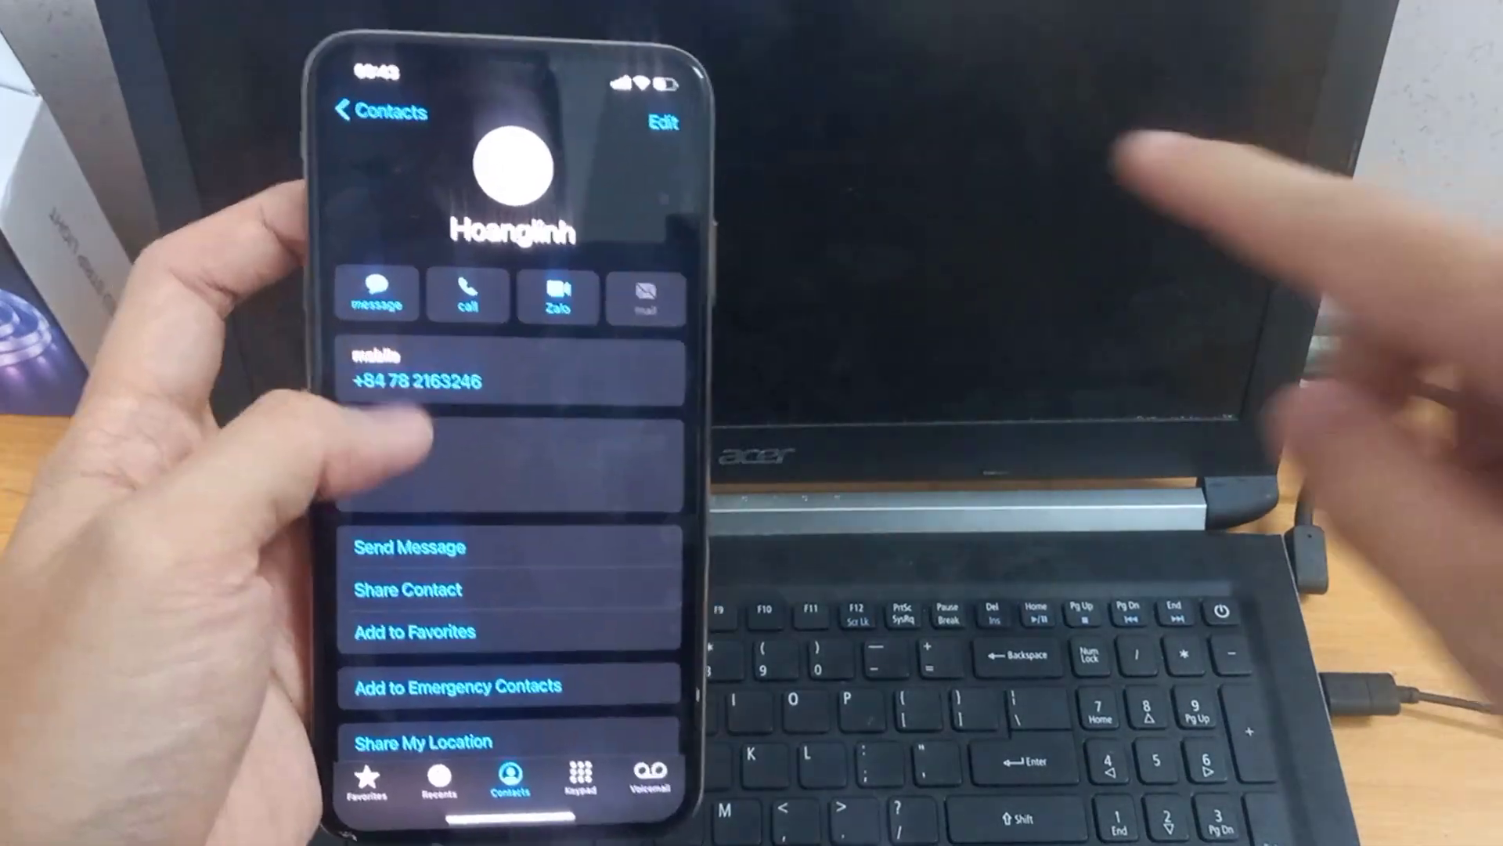
{"action": "left_click", "coordinate": [660, 124]}
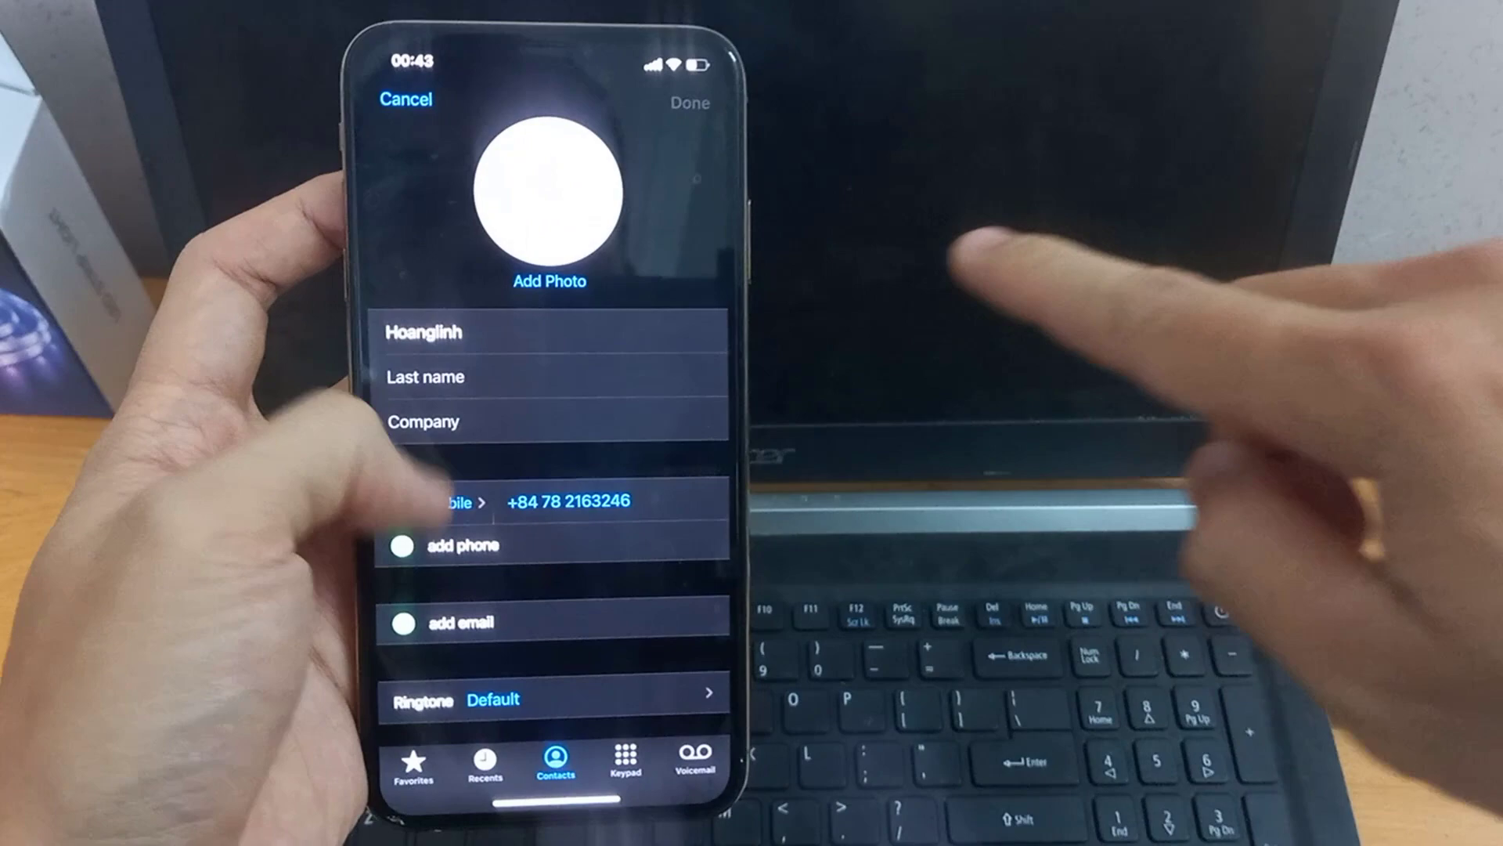
{"action": "scroll", "scroll_direction": "down", "scroll_amount": 3}
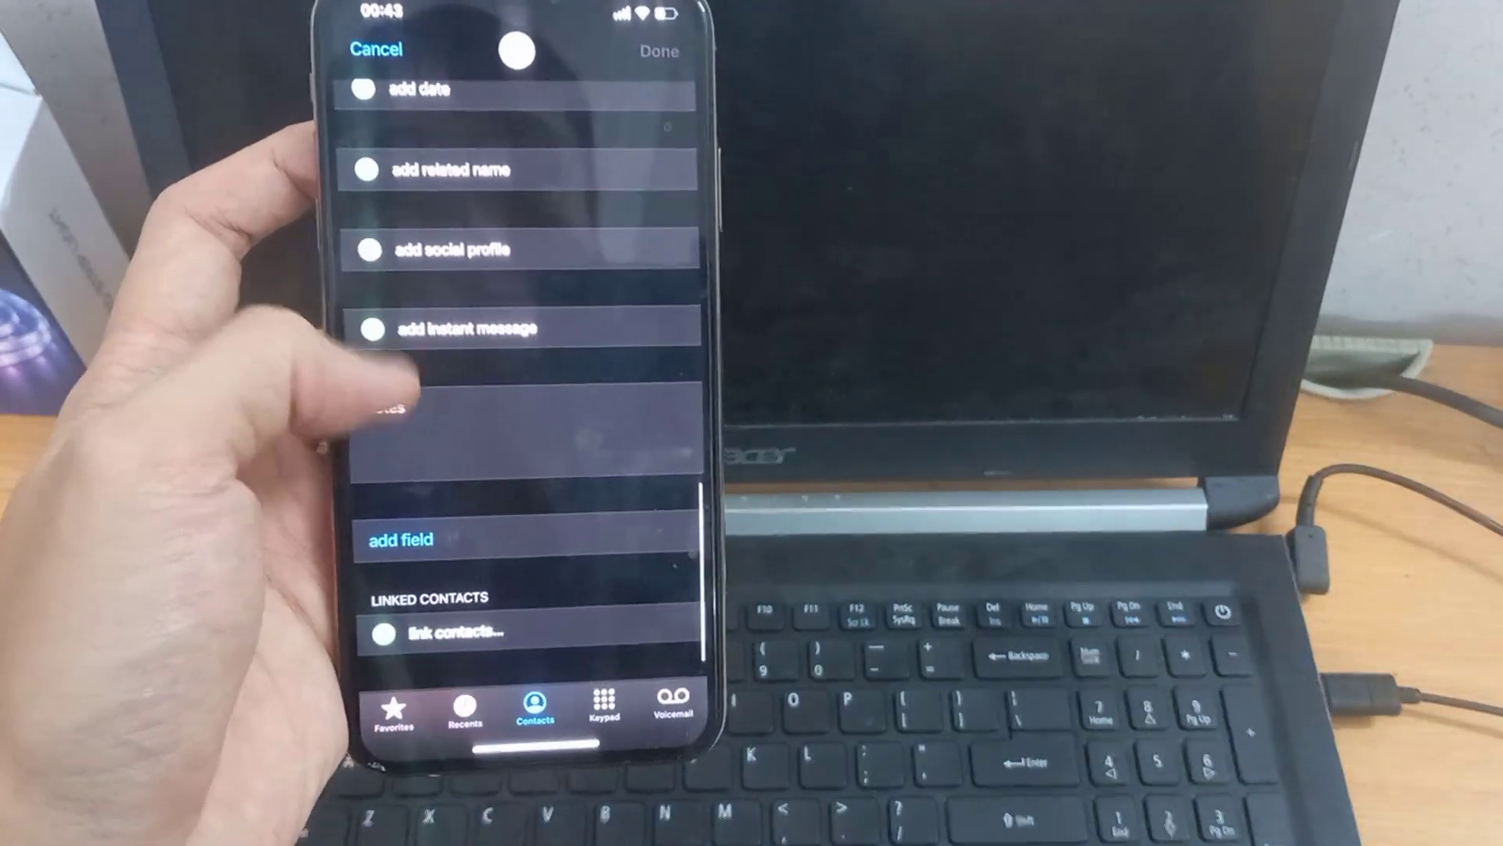
{"action": "scroll", "scroll_direction": "down", "scroll_amount": 3}
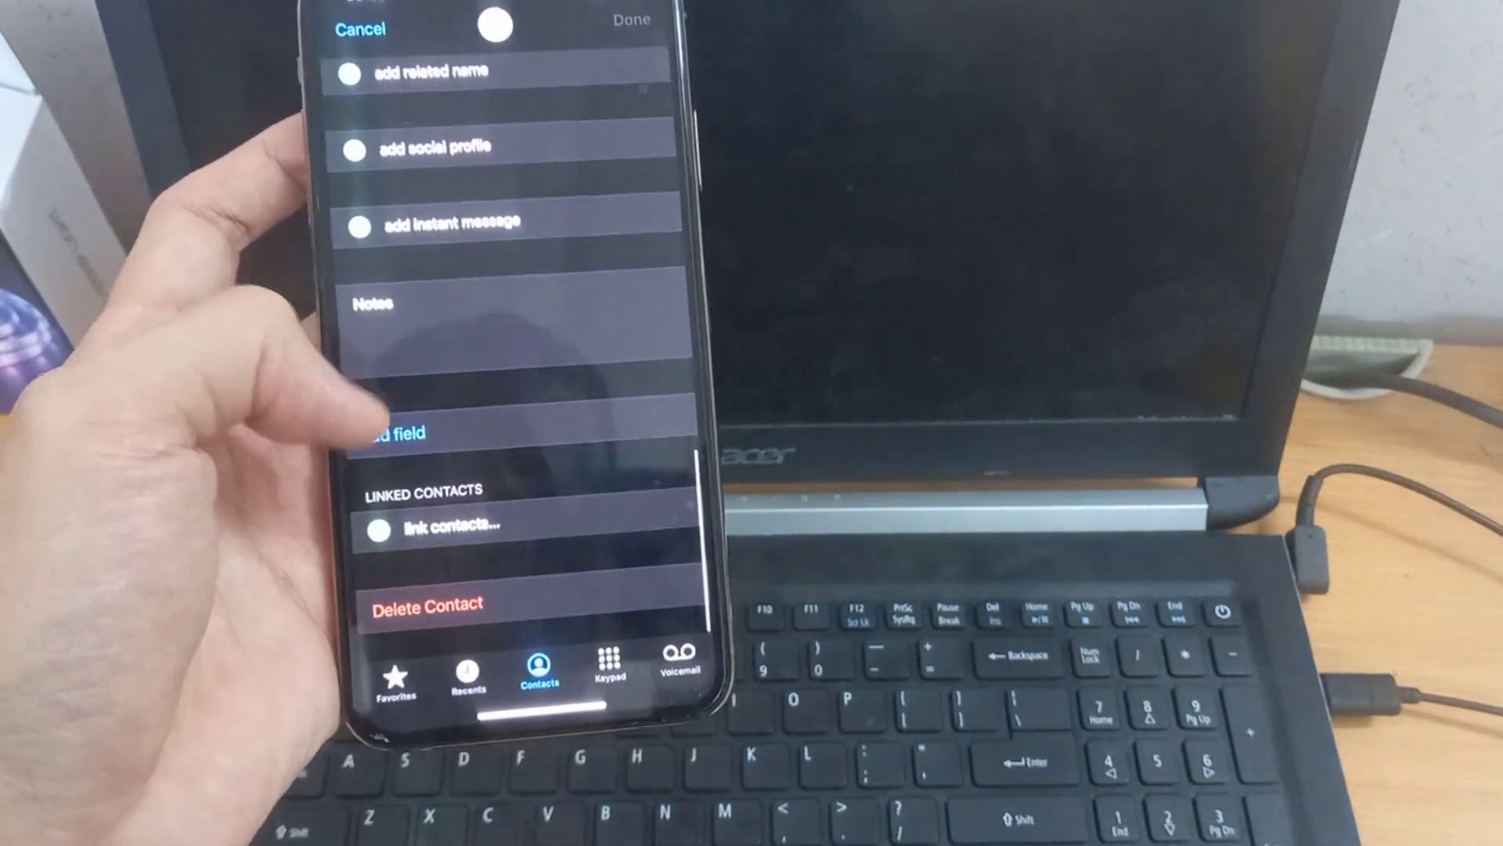
Open Contacts under Manage Your iOS Device on the iCareFone home page
{"action": "left_click", "coordinate": [427, 605]}
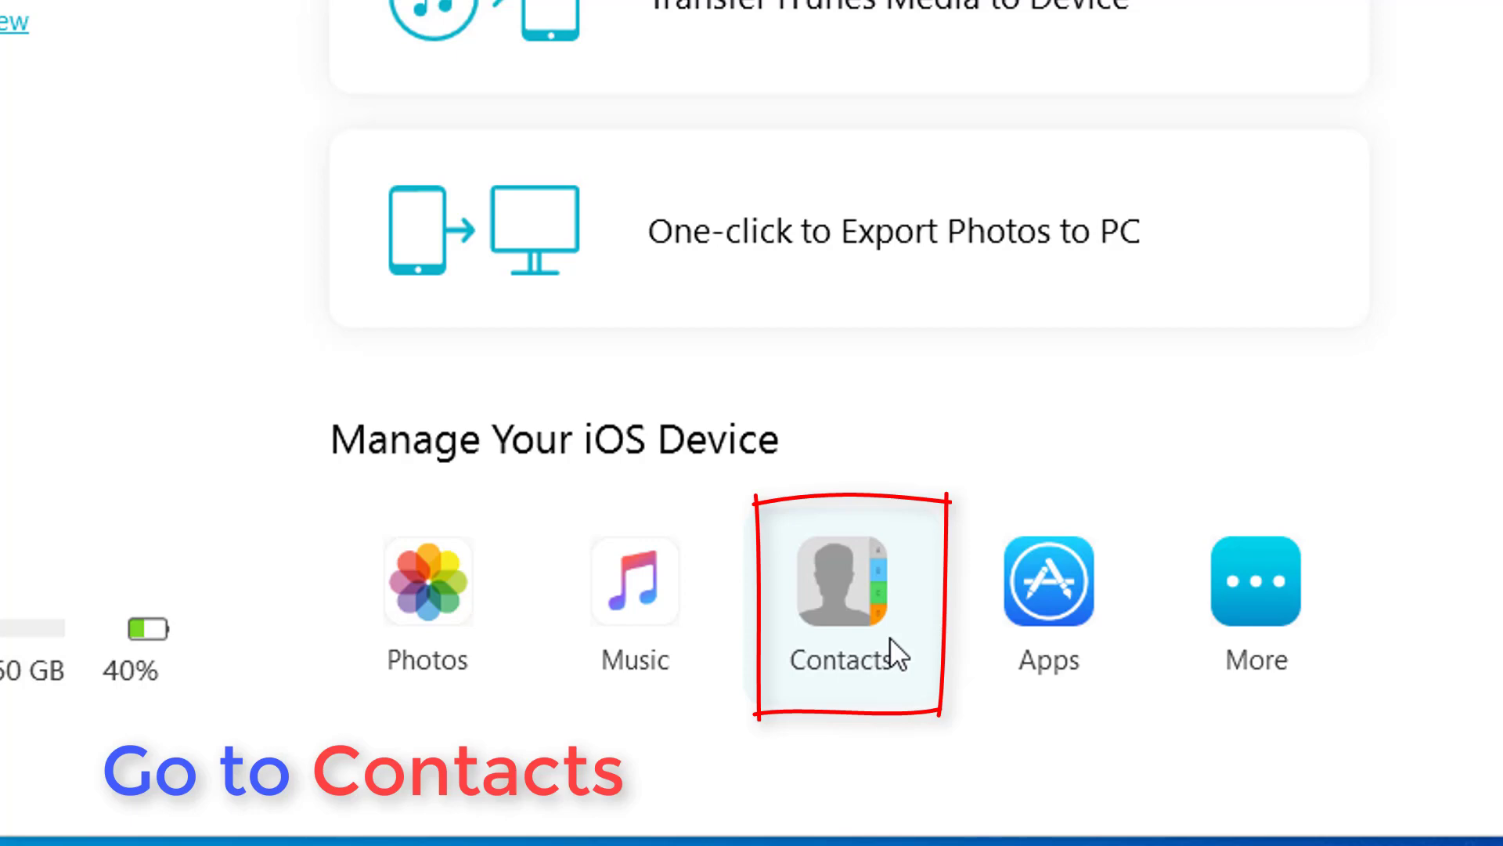
{"action": "left_click", "coordinate": [846, 582]}
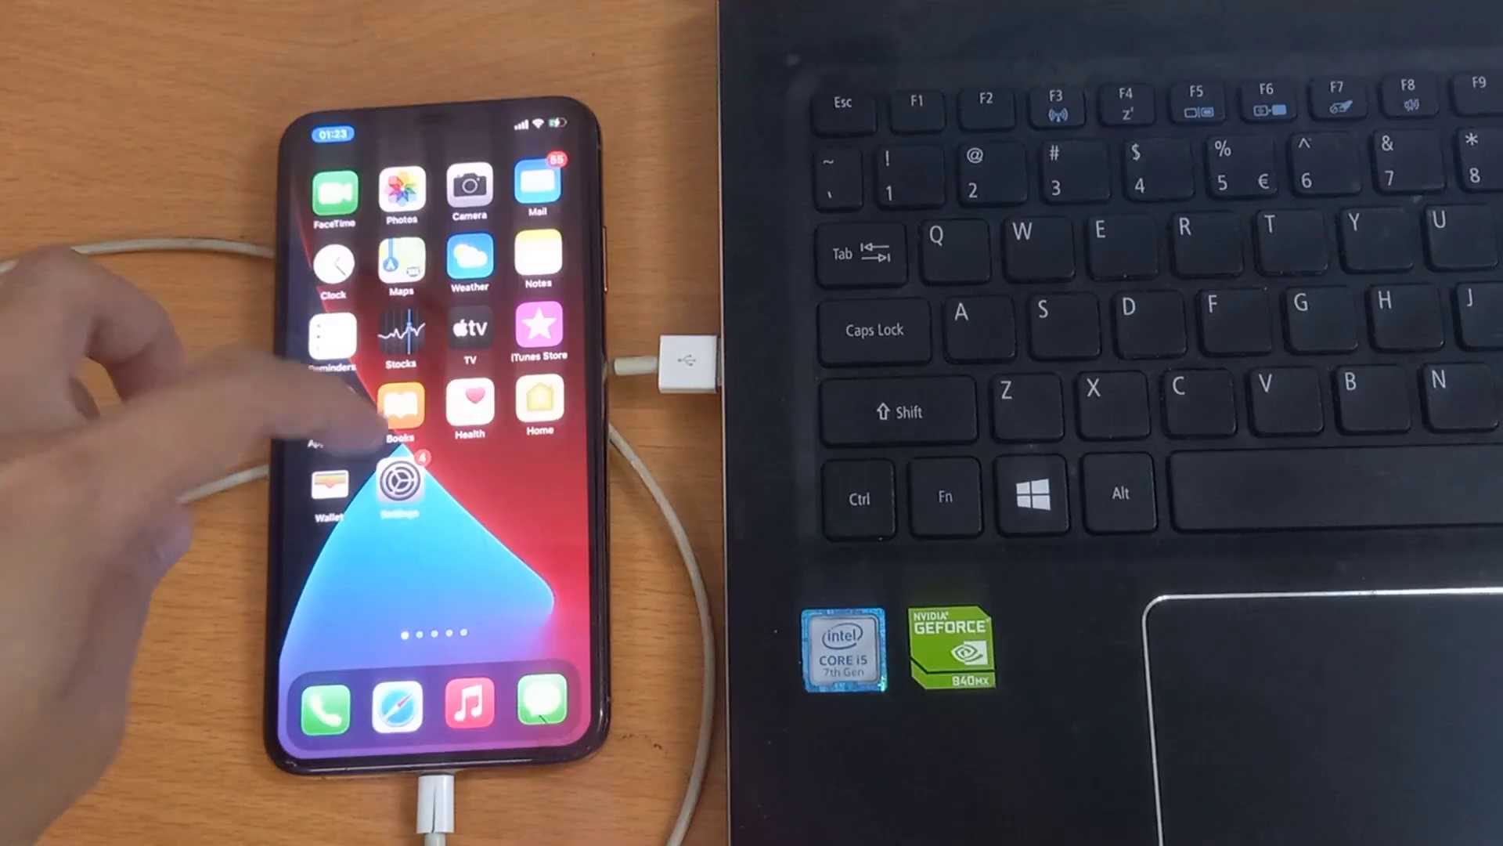
Go to the iCloud page under the Apple ID in iOS Settings
{"action": "left_click", "coordinate": [402, 488]}
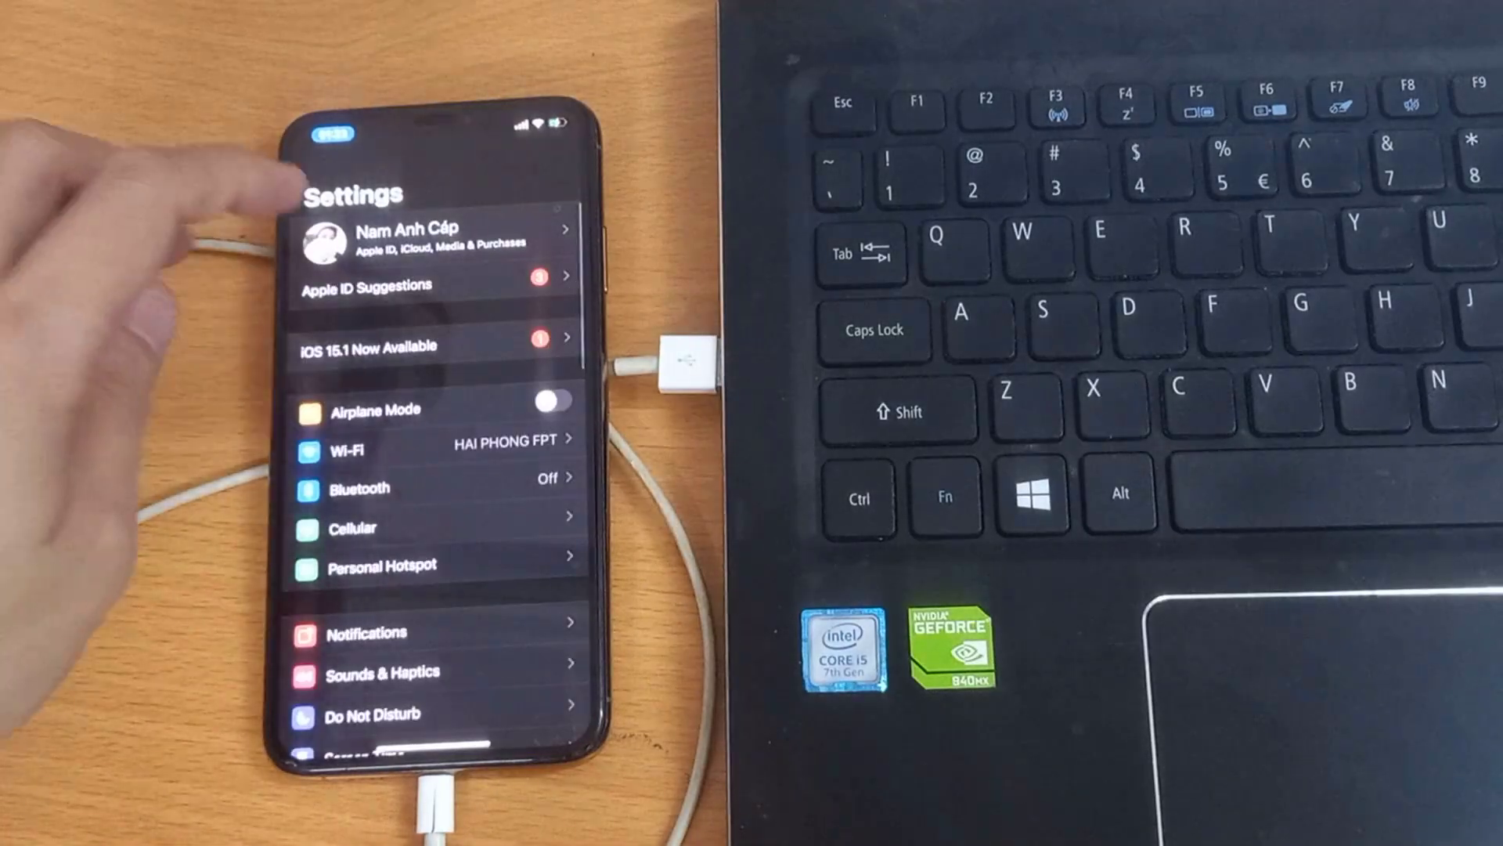
{"action": "left_click", "coordinate": [433, 235]}
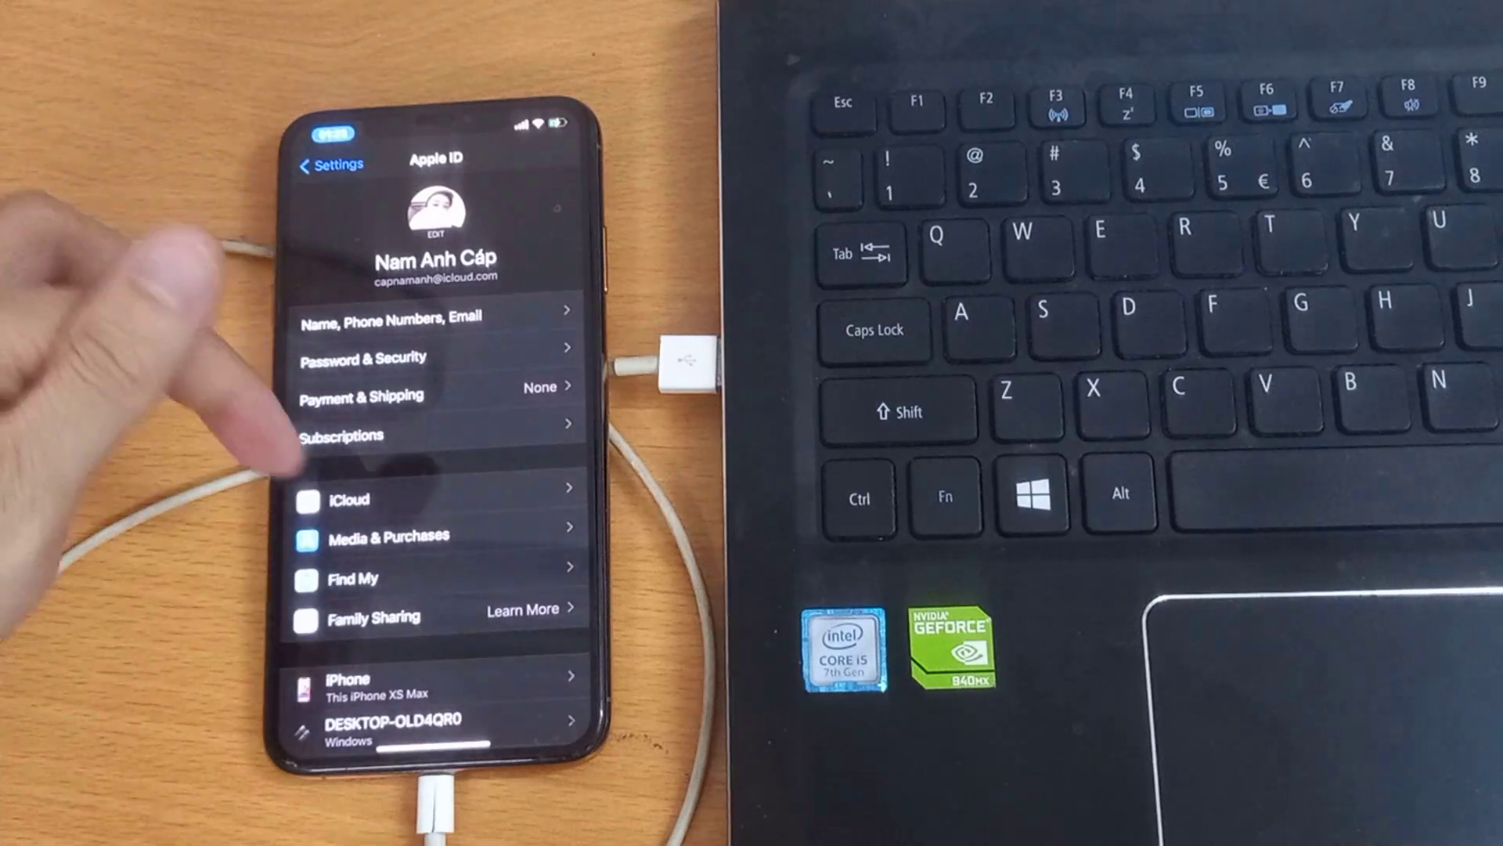
{"action": "left_click", "coordinate": [347, 498]}
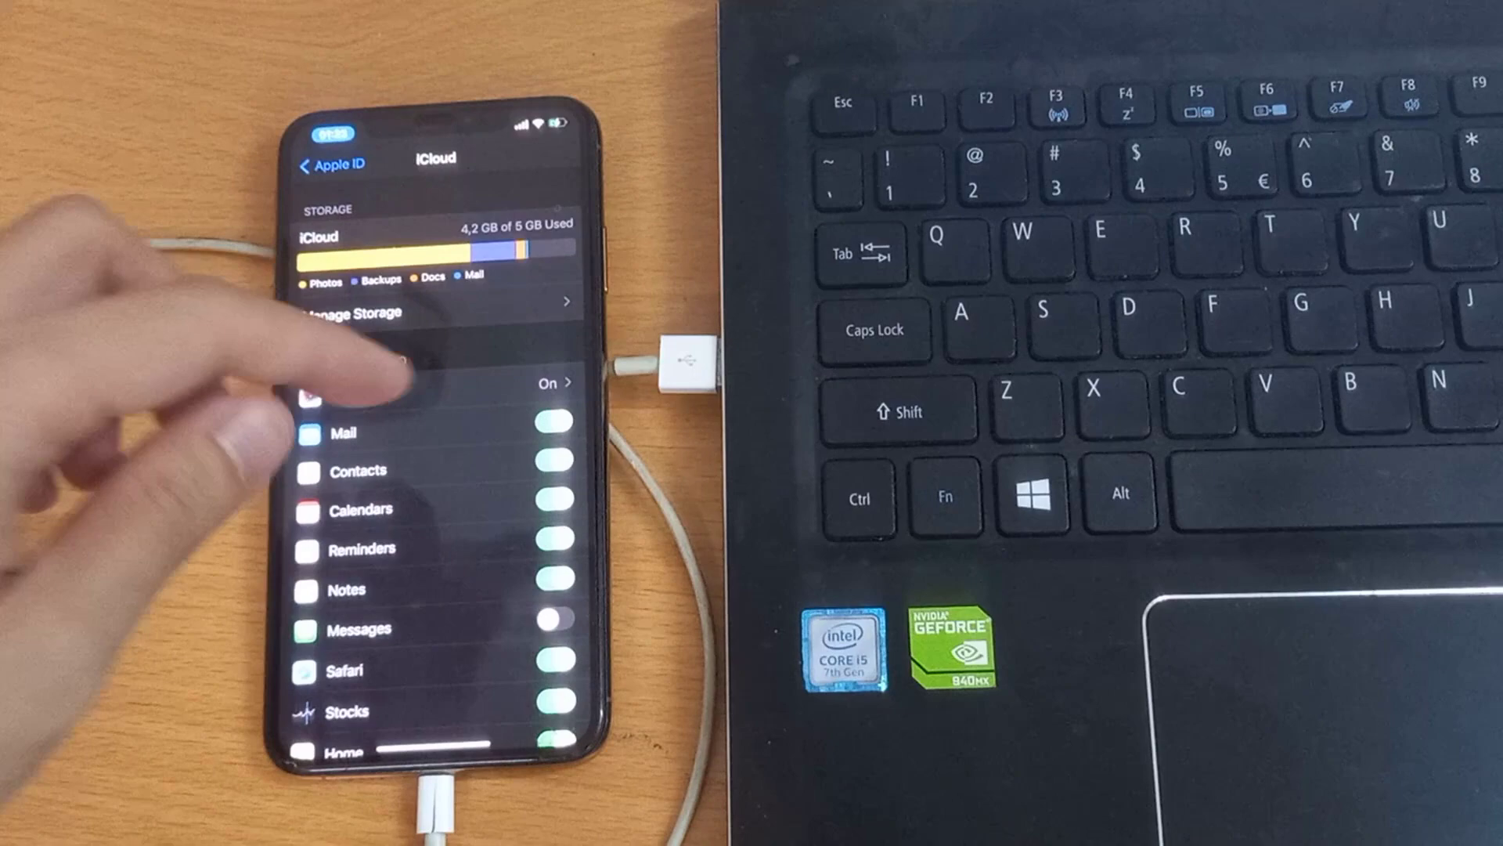
Turn off iCloud Contacts and choose Keep on My iPhone
{"action": "left_click", "coordinate": [552, 423]}
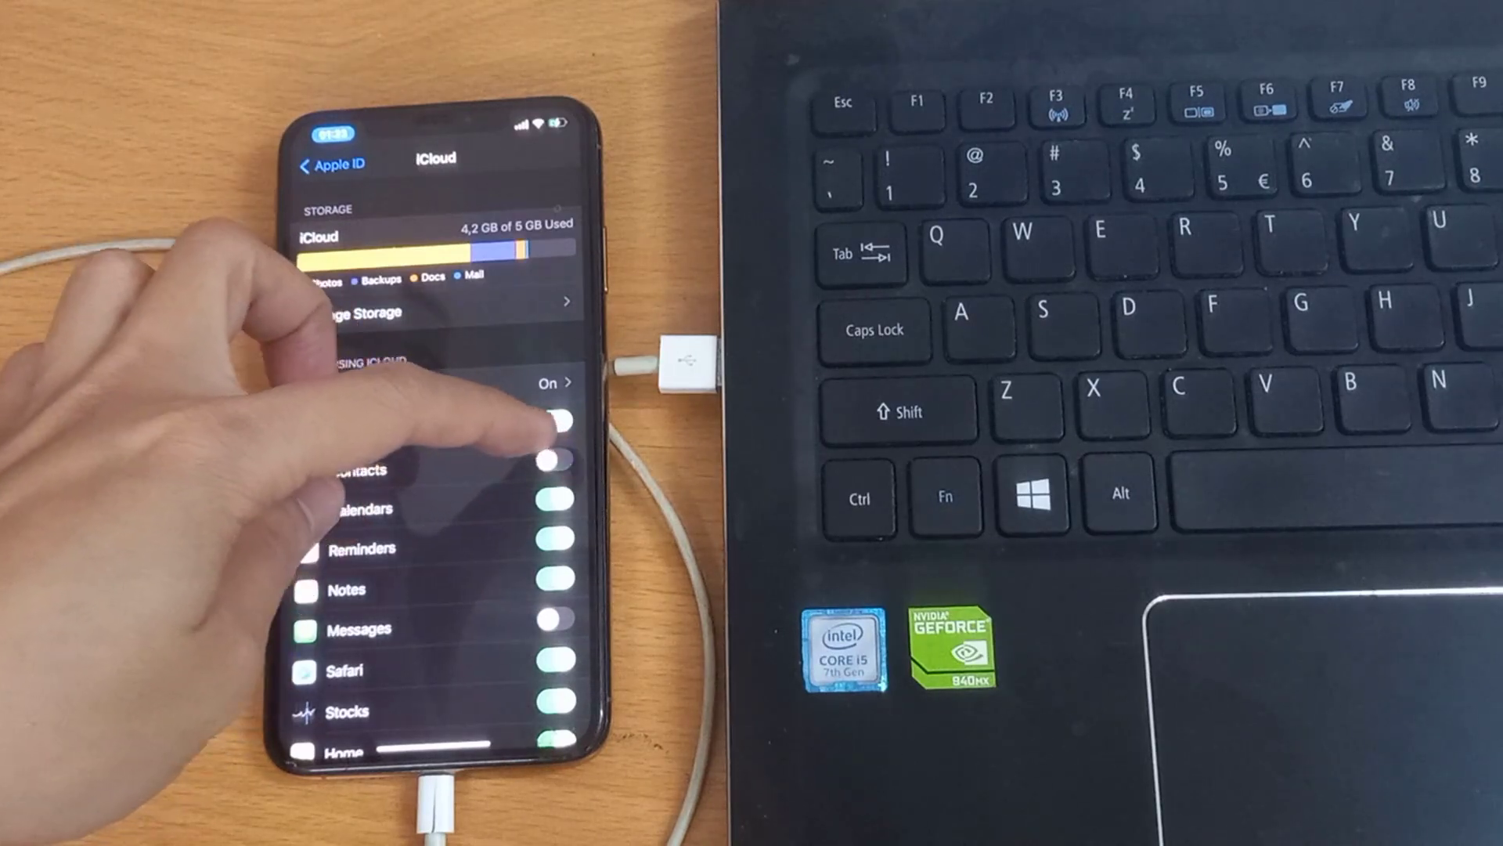
{"action": "left_click", "coordinate": [555, 461]}
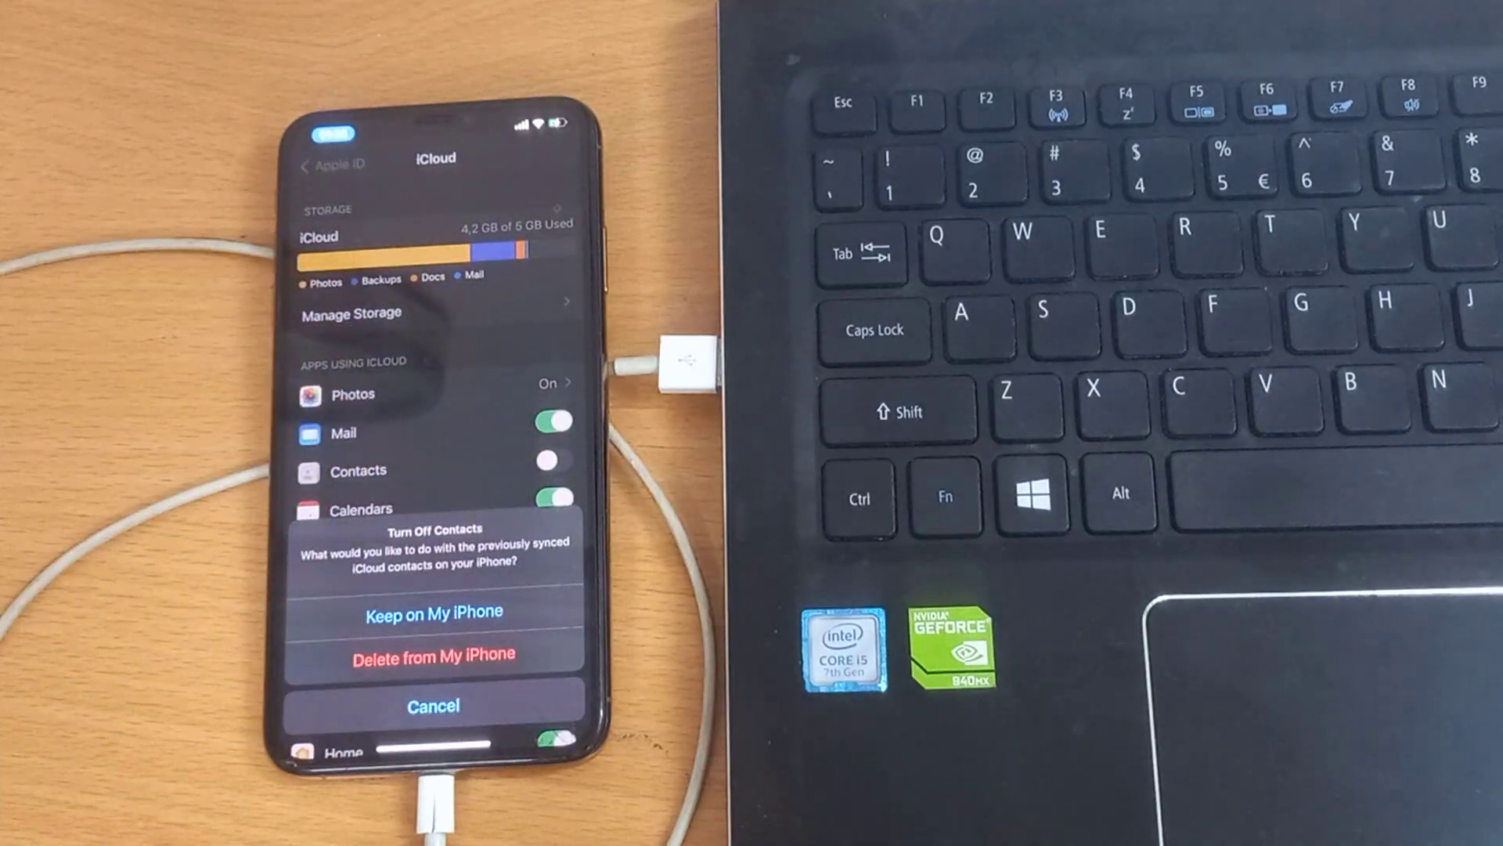
{"action": "left_click", "coordinate": [432, 612]}
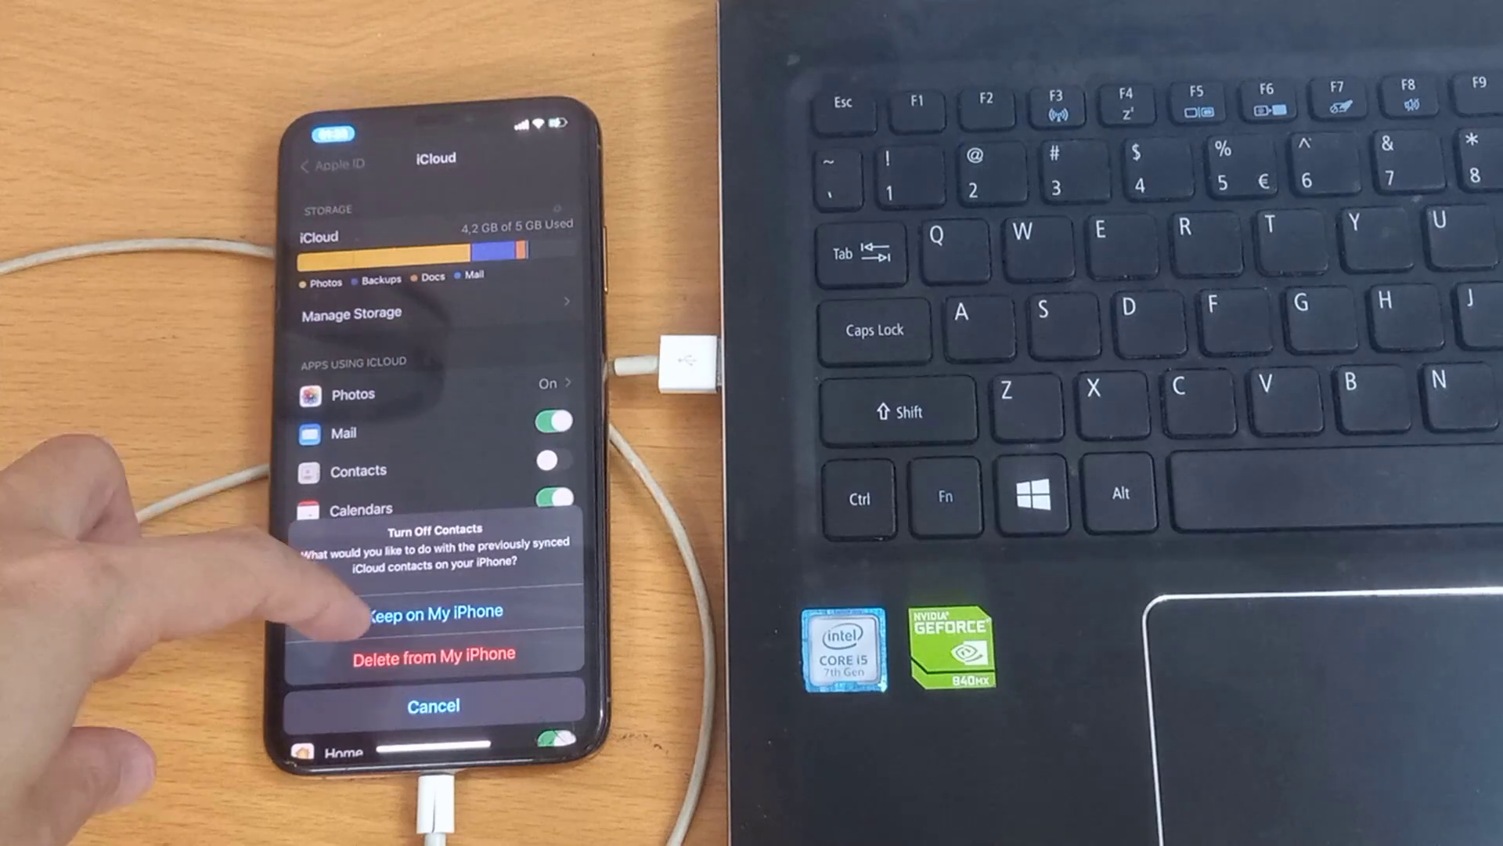
{"action": "left_click", "coordinate": [433, 610]}
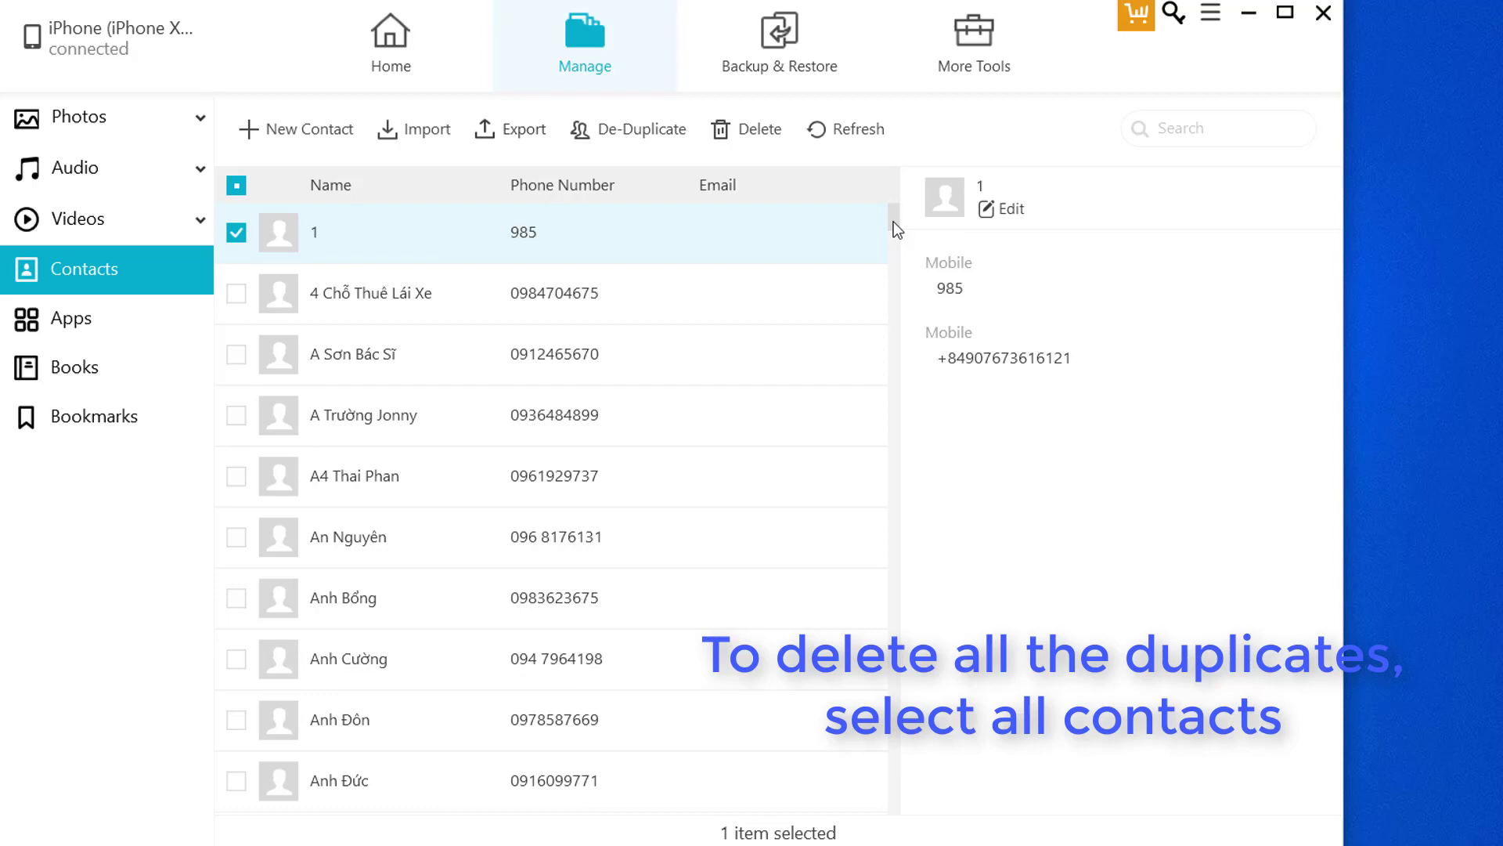
Select all contacts, de-duplicate, merge the duplicate group, and dismiss the success message
{"action": "left_click", "coordinate": [236, 184]}
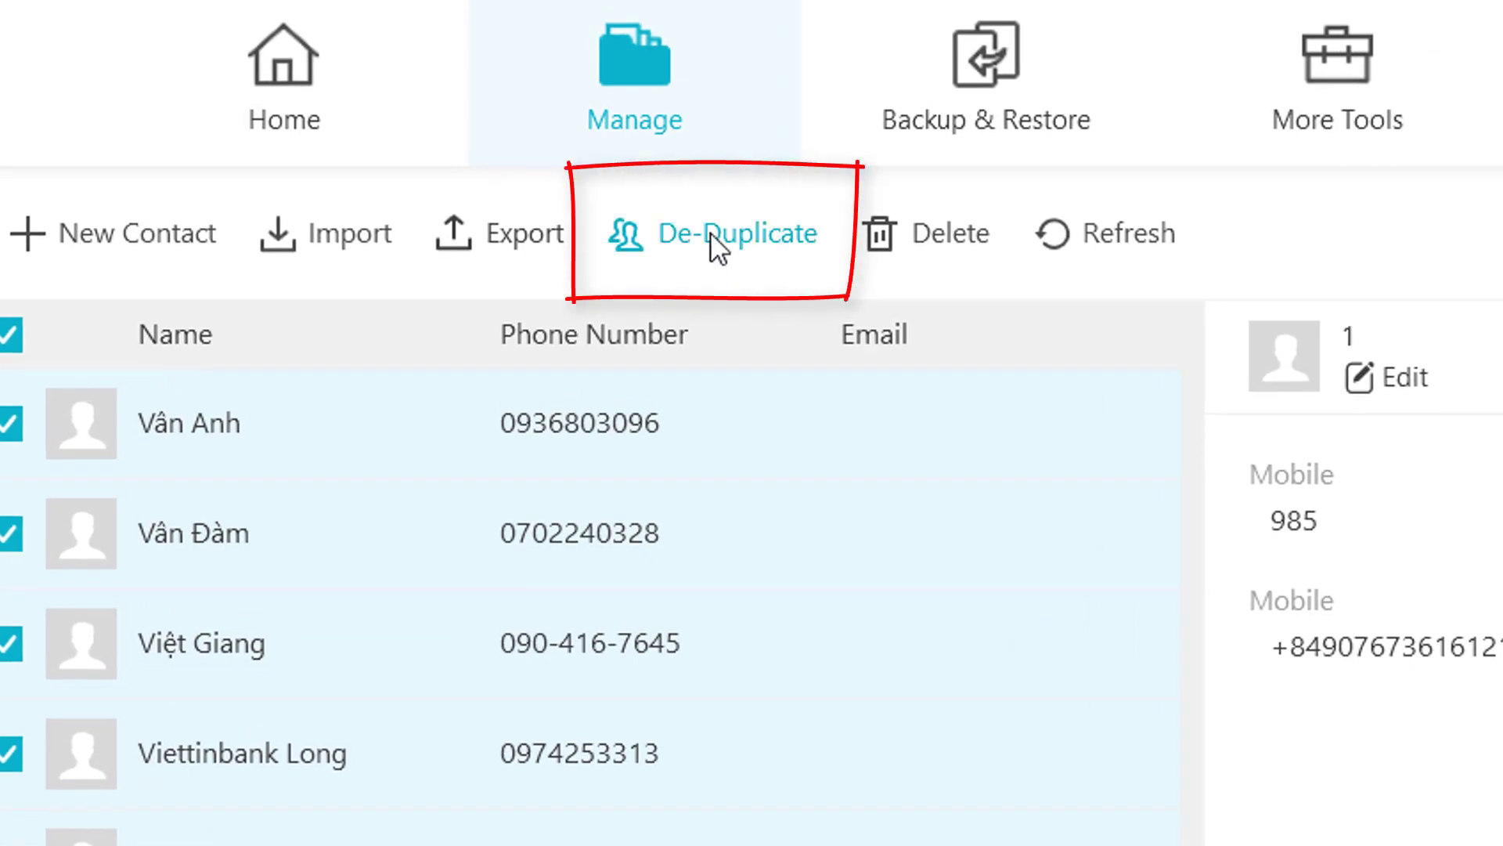
{"action": "left_click", "coordinate": [736, 232]}
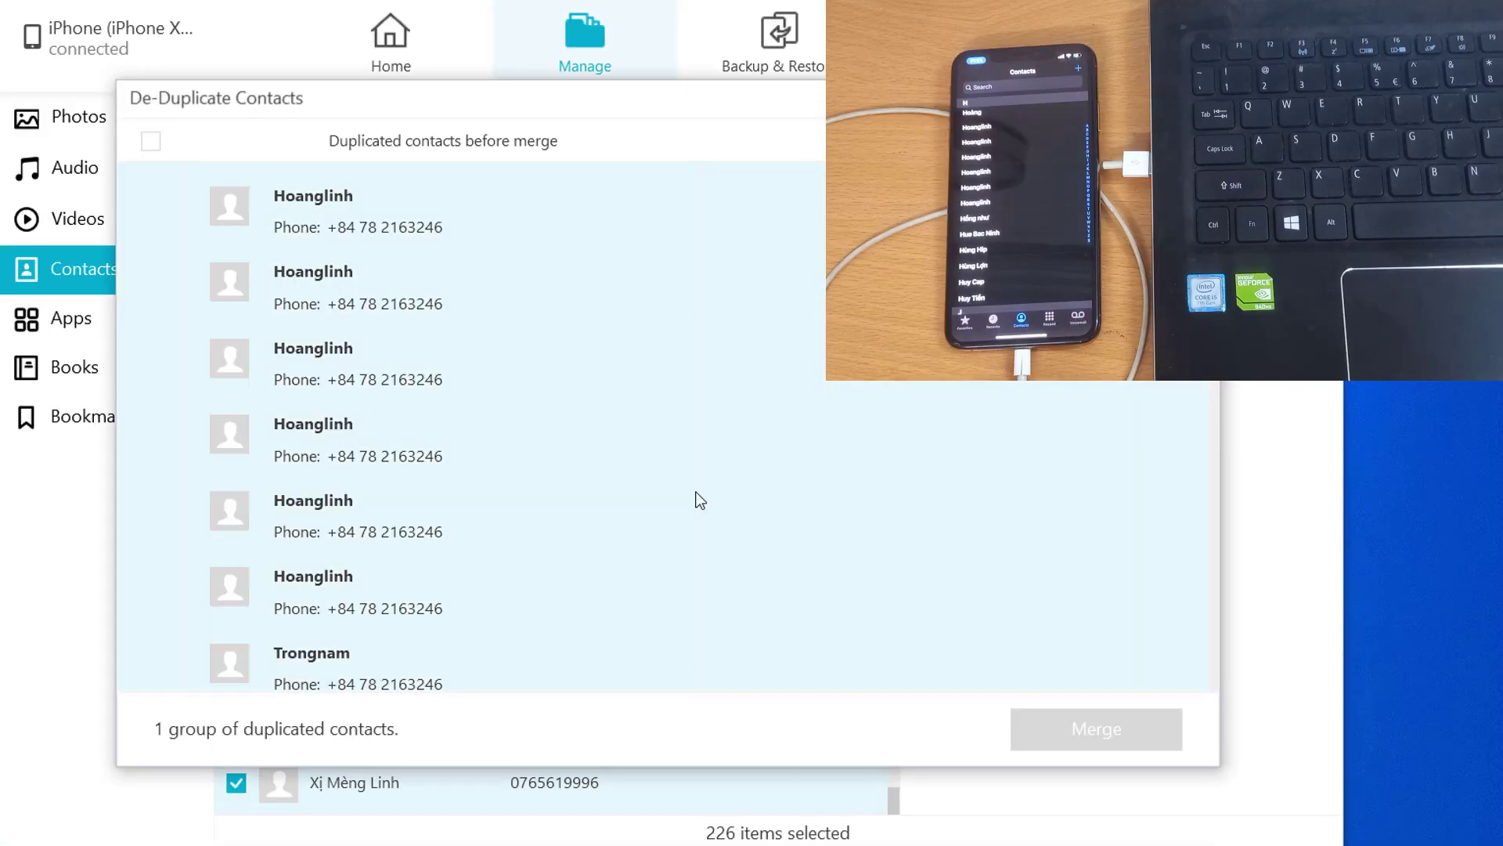
{"action": "scroll", "scroll_direction": "down", "scroll_amount": 3}
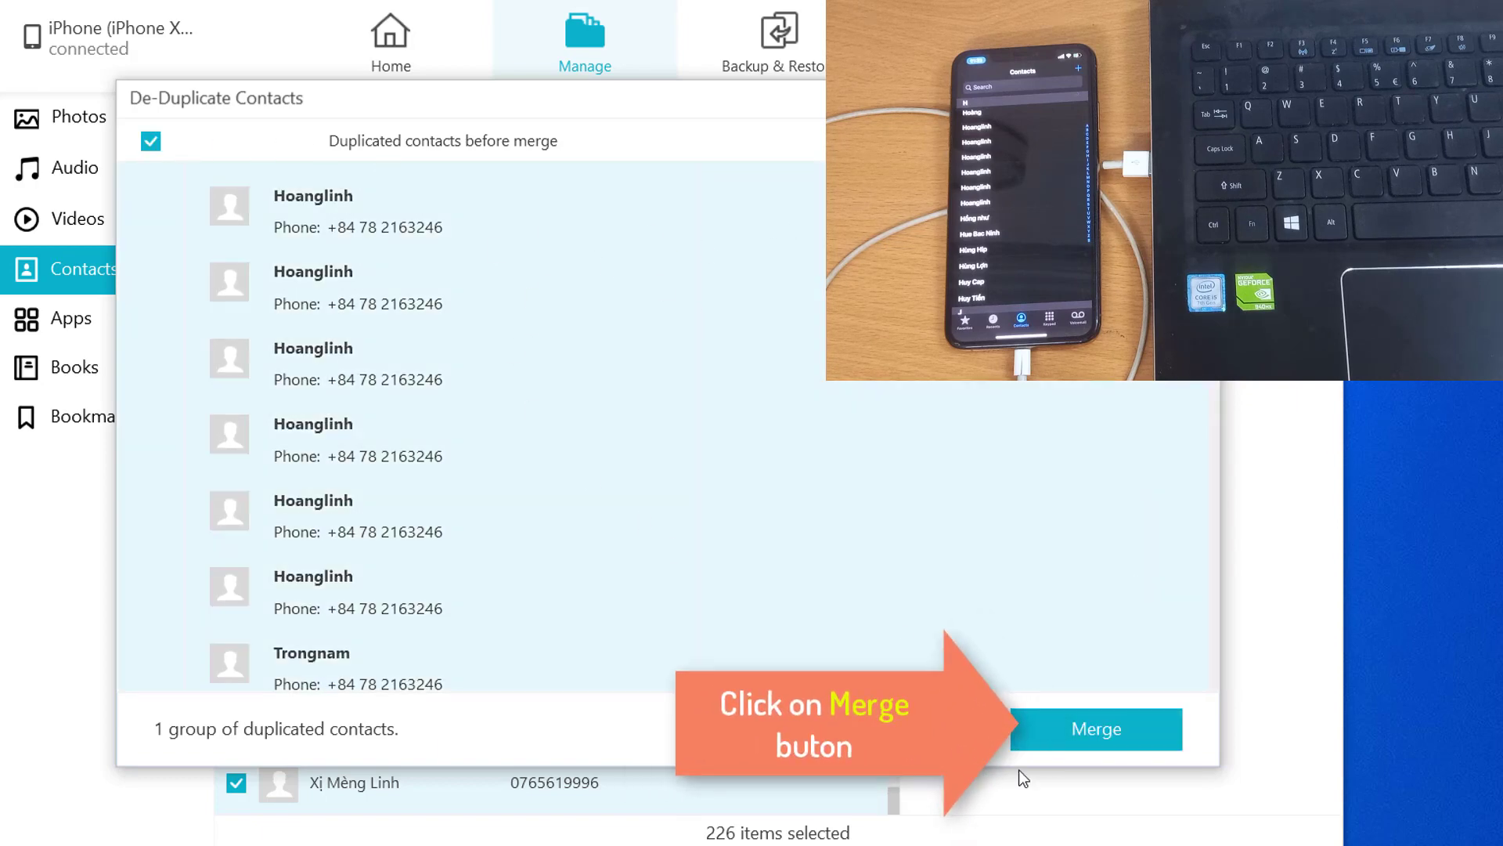
{"action": "left_click", "coordinate": [1097, 728]}
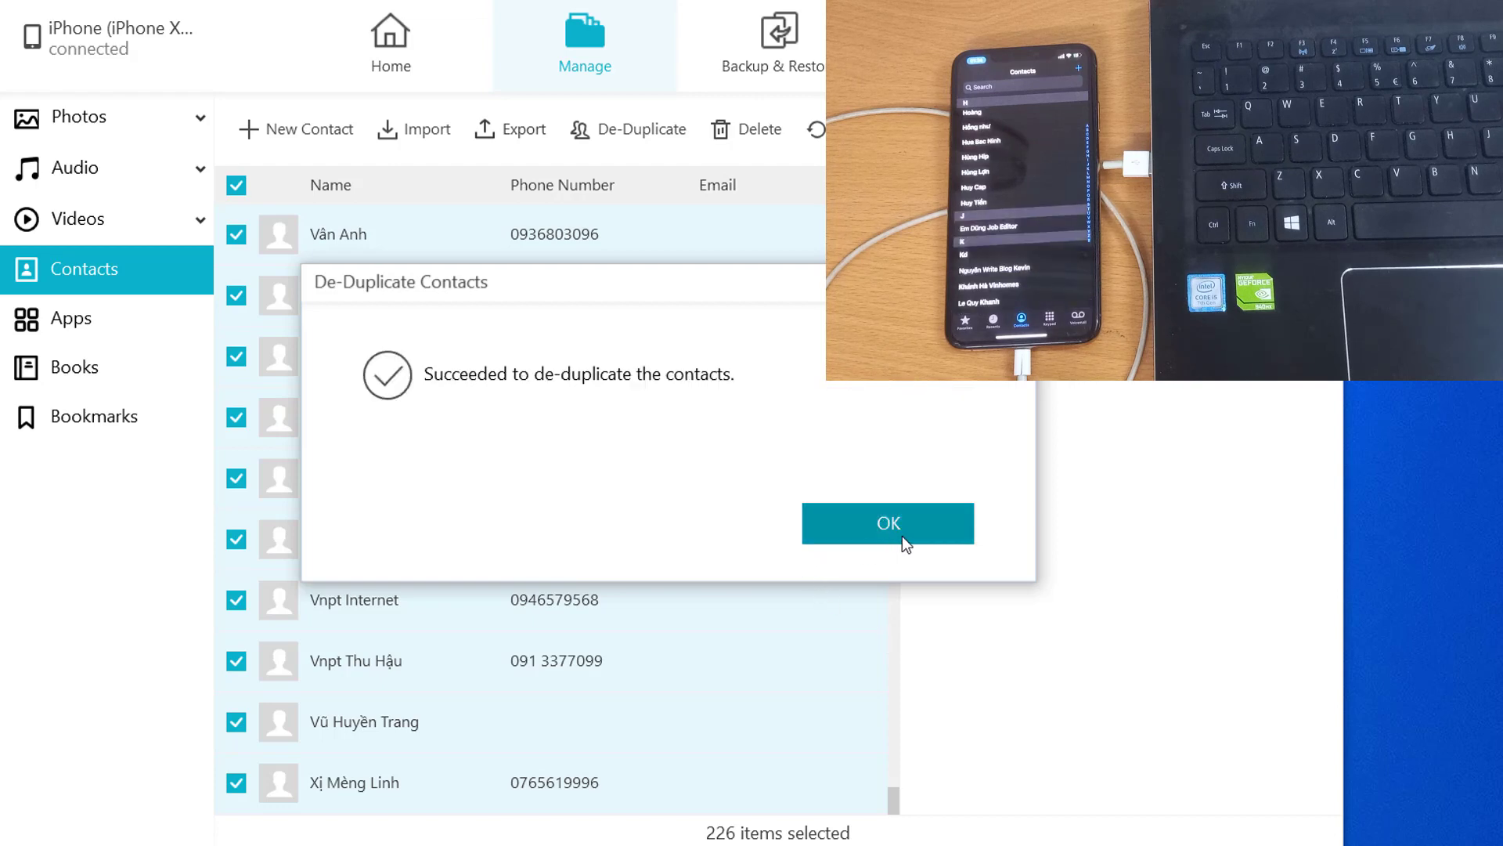
{"action": "left_click", "coordinate": [886, 522]}
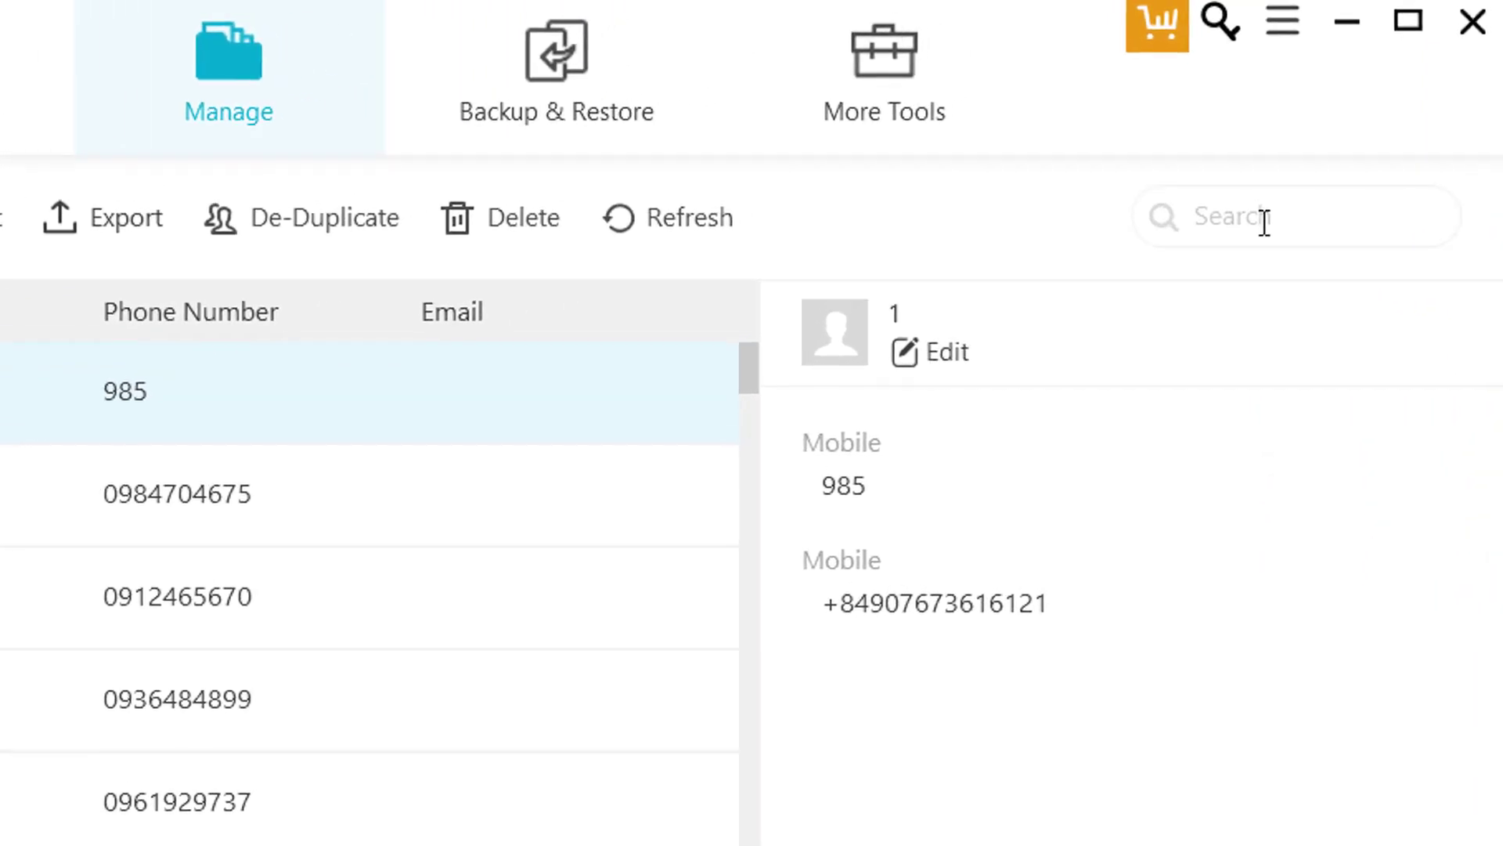
Search for 'ojb', delete the five matching contacts, and dismiss the success message
{"action": "type", "text": "oj"}
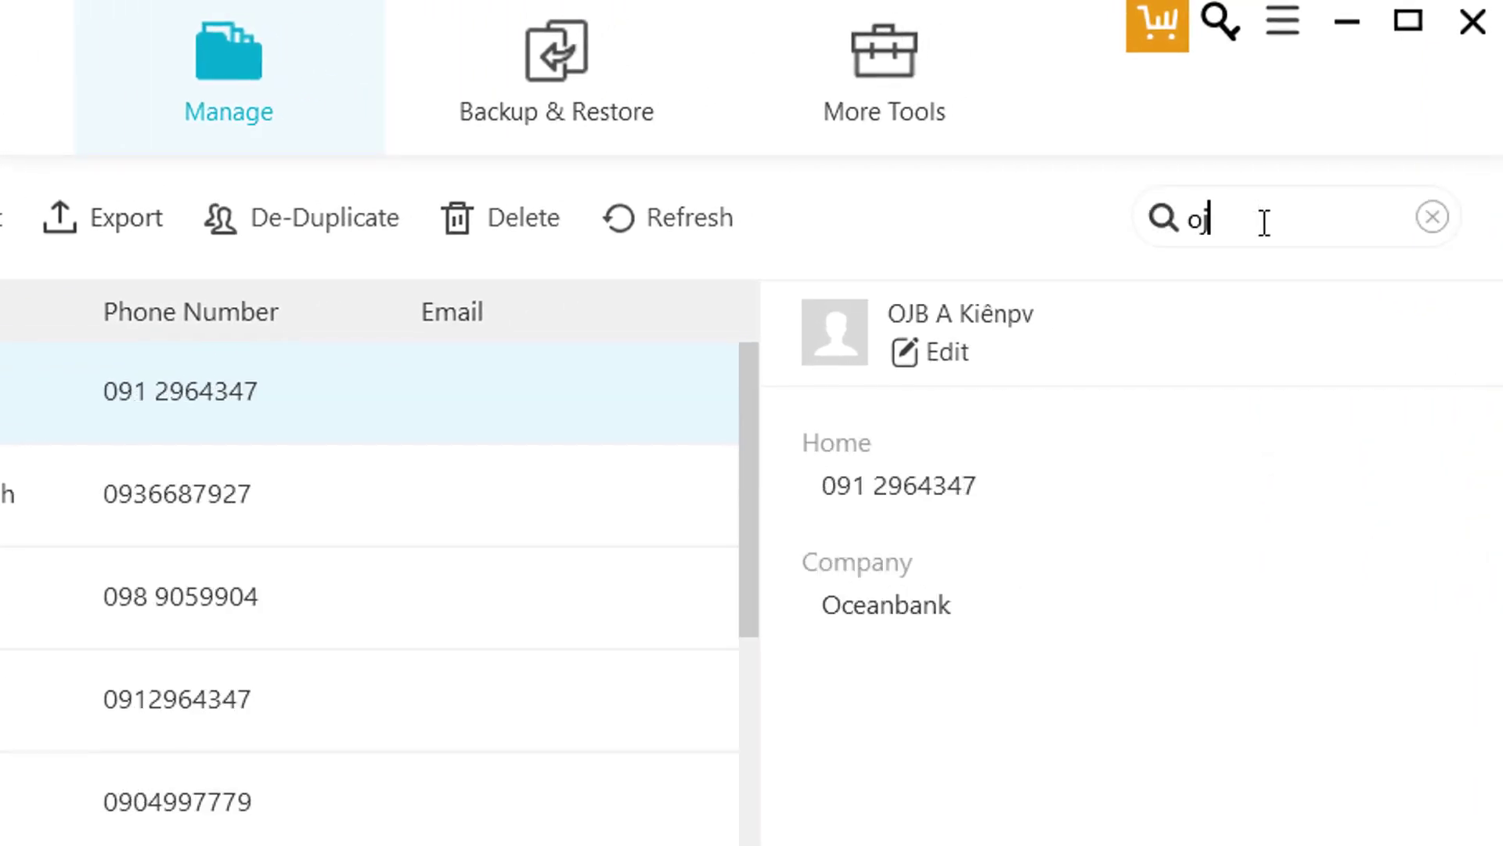
{"action": "type", "text": "b"}
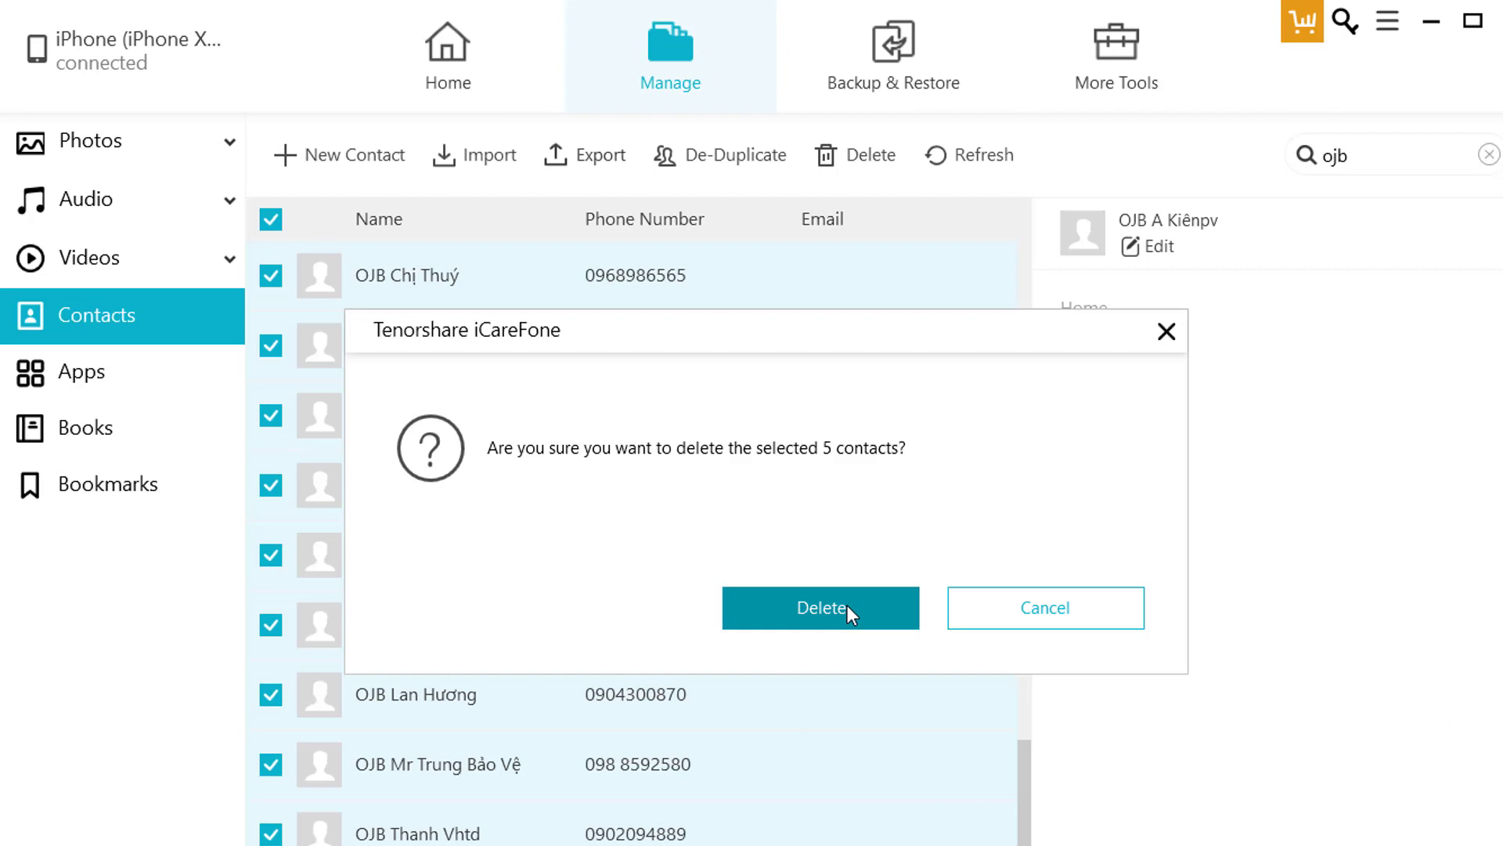
{"action": "left_click", "coordinate": [819, 607]}
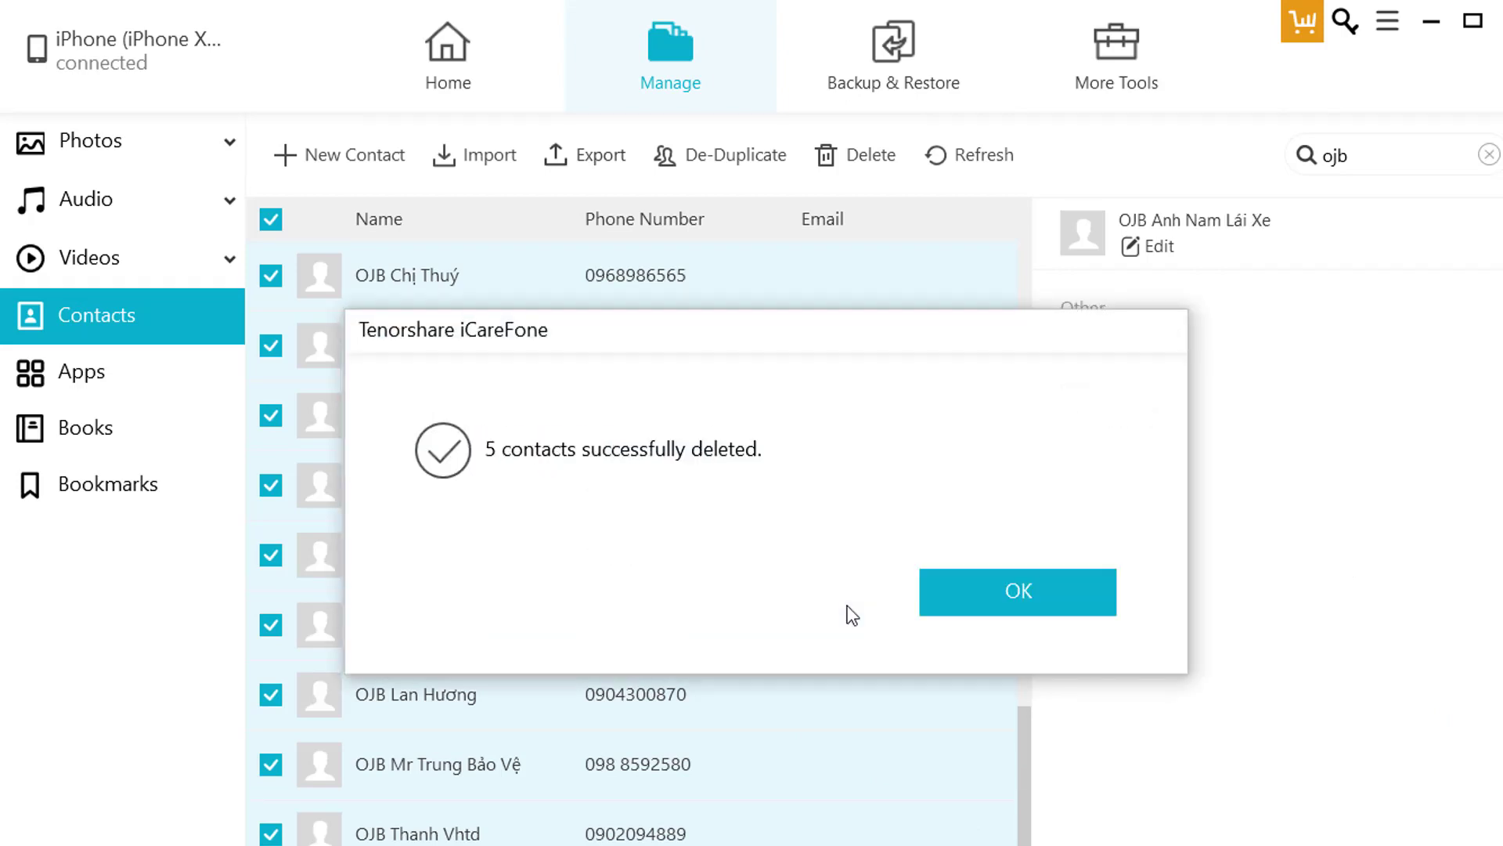
{"action": "left_click", "coordinate": [1018, 592]}
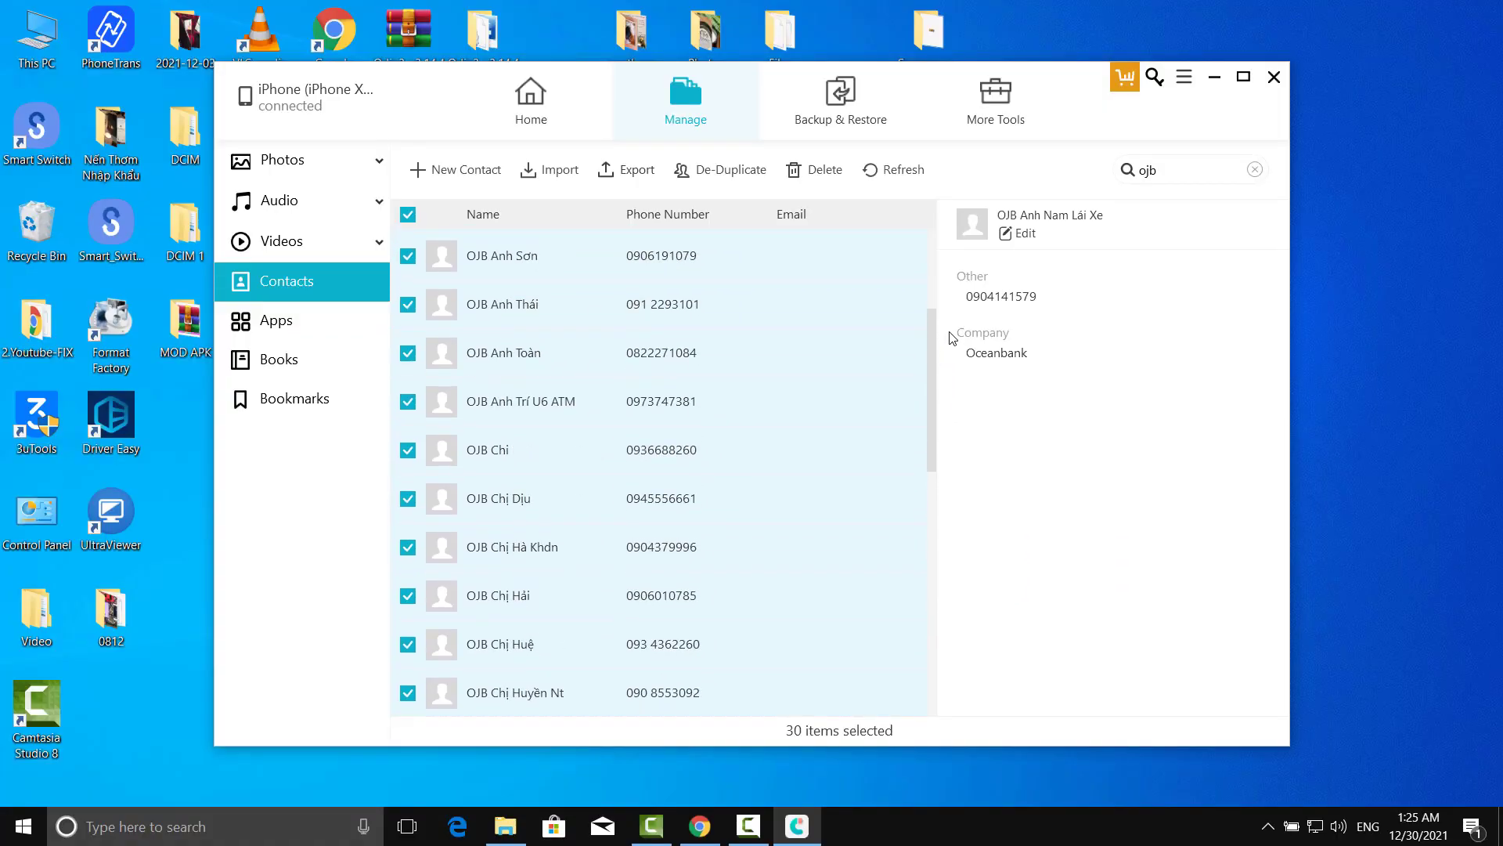
{"action": "scroll", "scroll_direction": "down", "scroll_amount": 3}
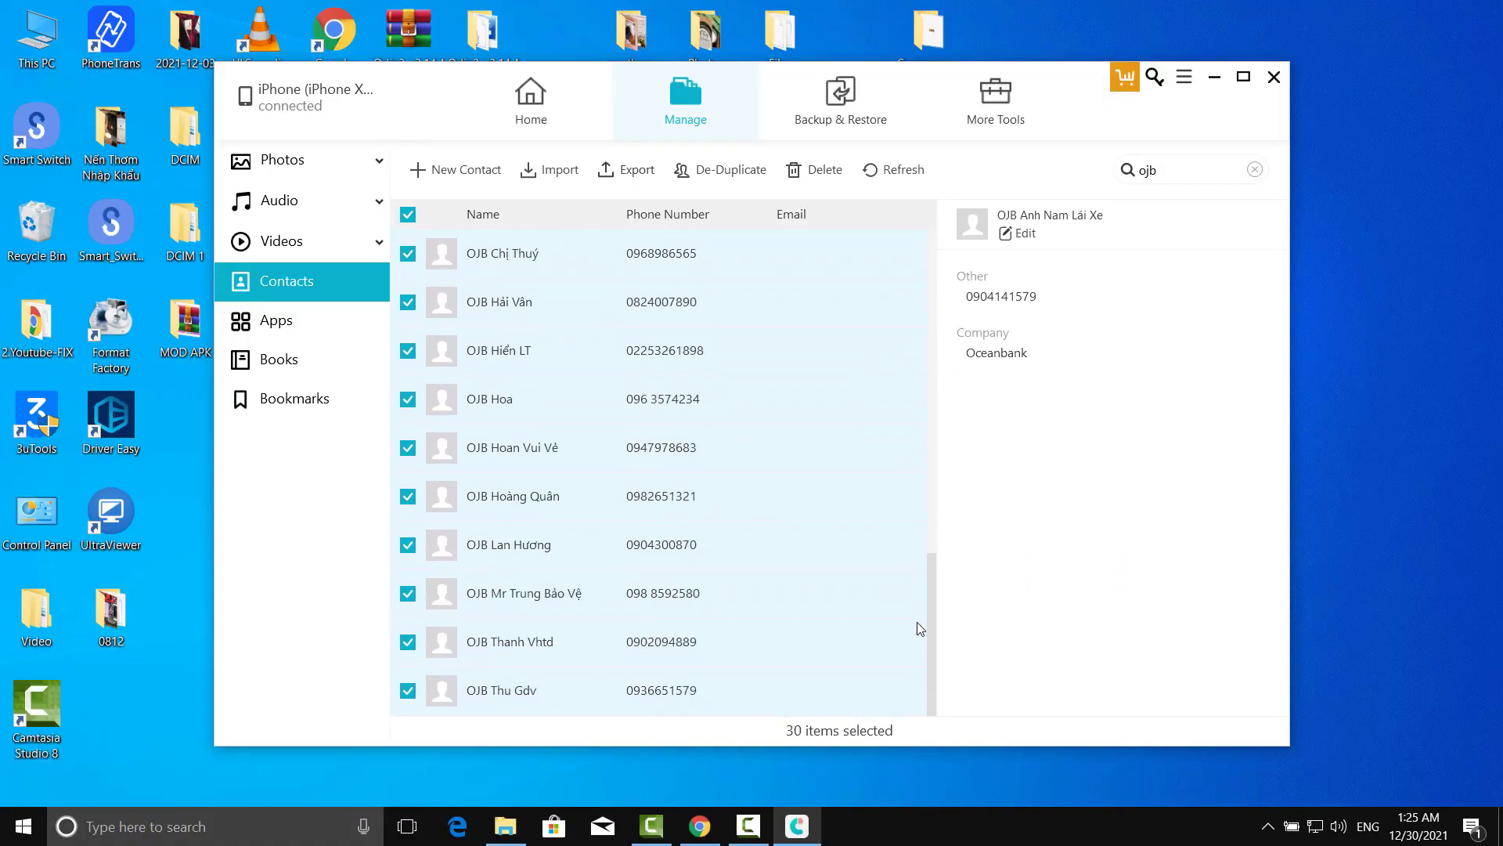